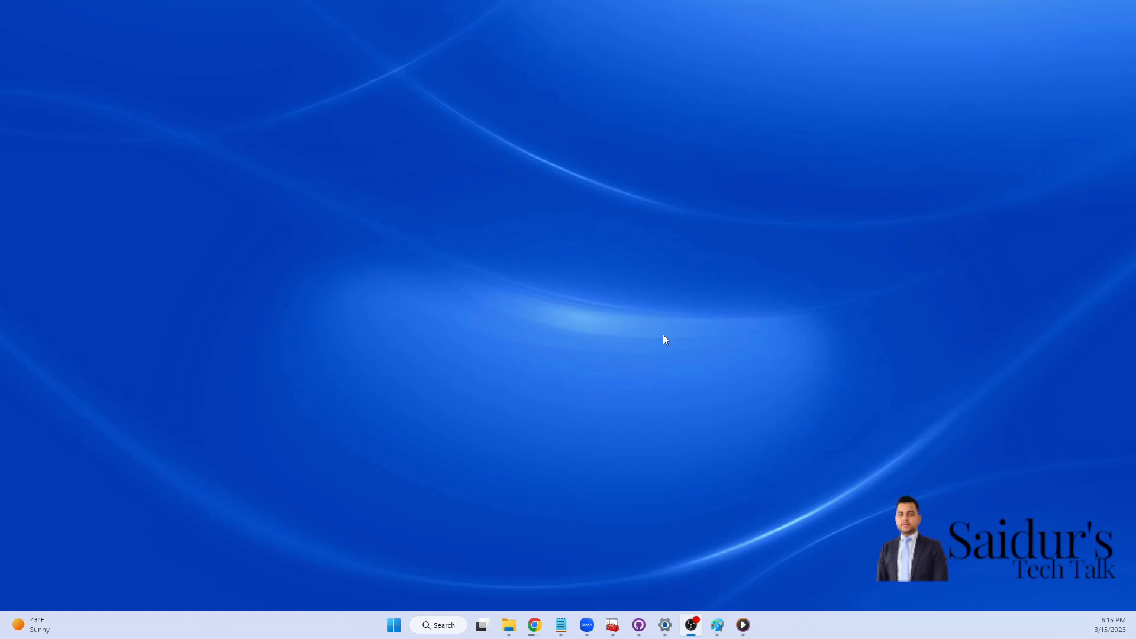
mouse_move(438, 625)
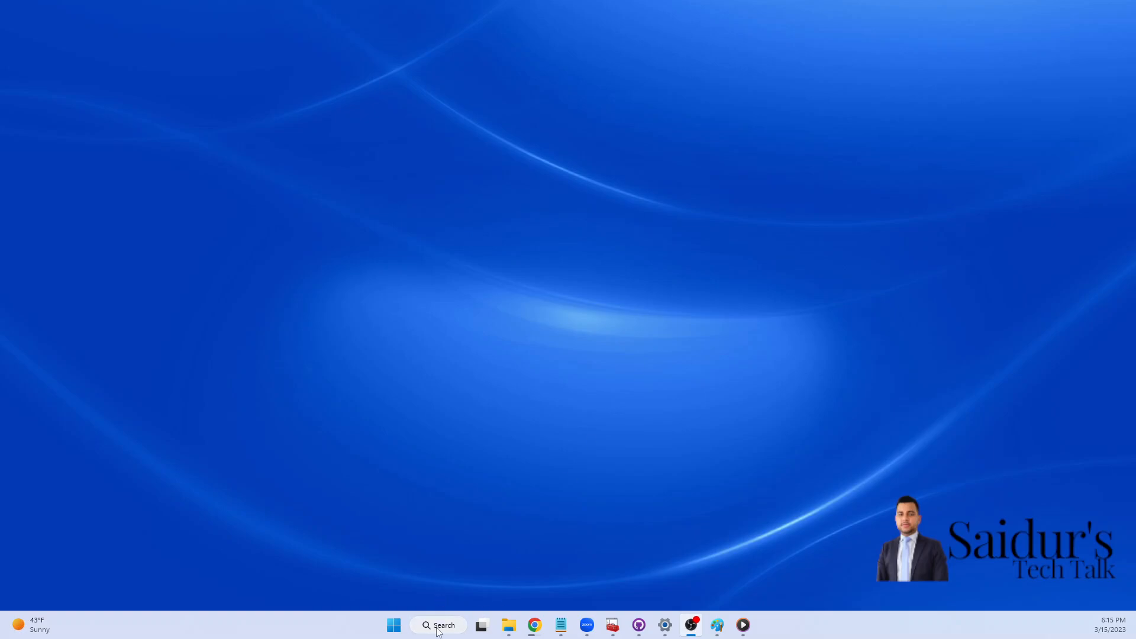
- Search Windows for 'sql server 2019 Configuration Manager' and launch the best match
left_click(438, 625)
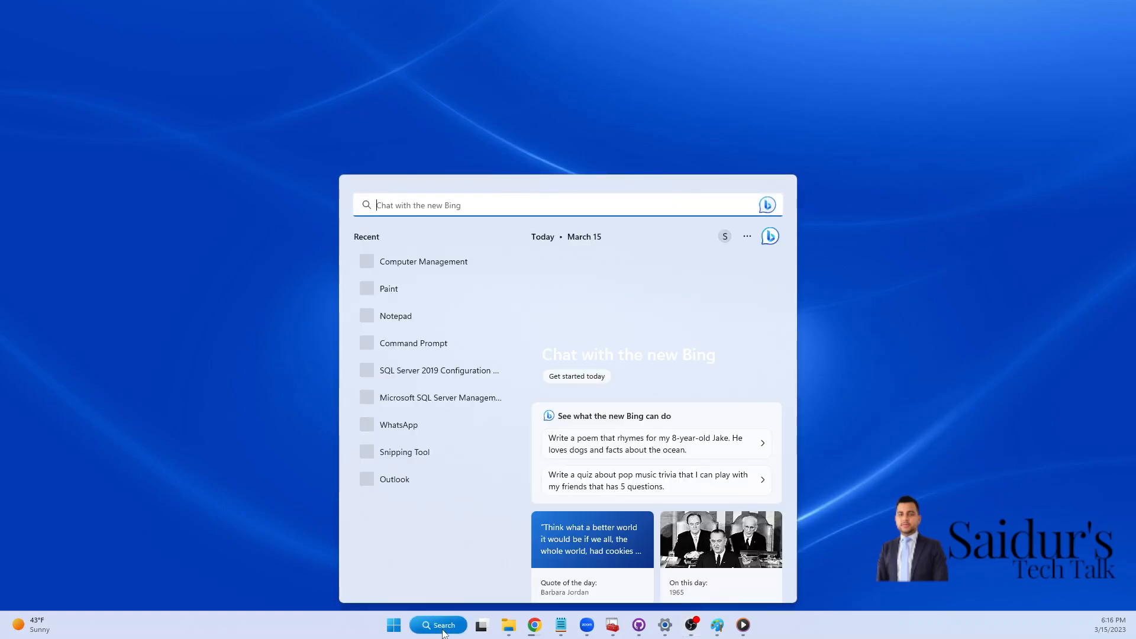
type("sql server 2019 Configuration Manager")
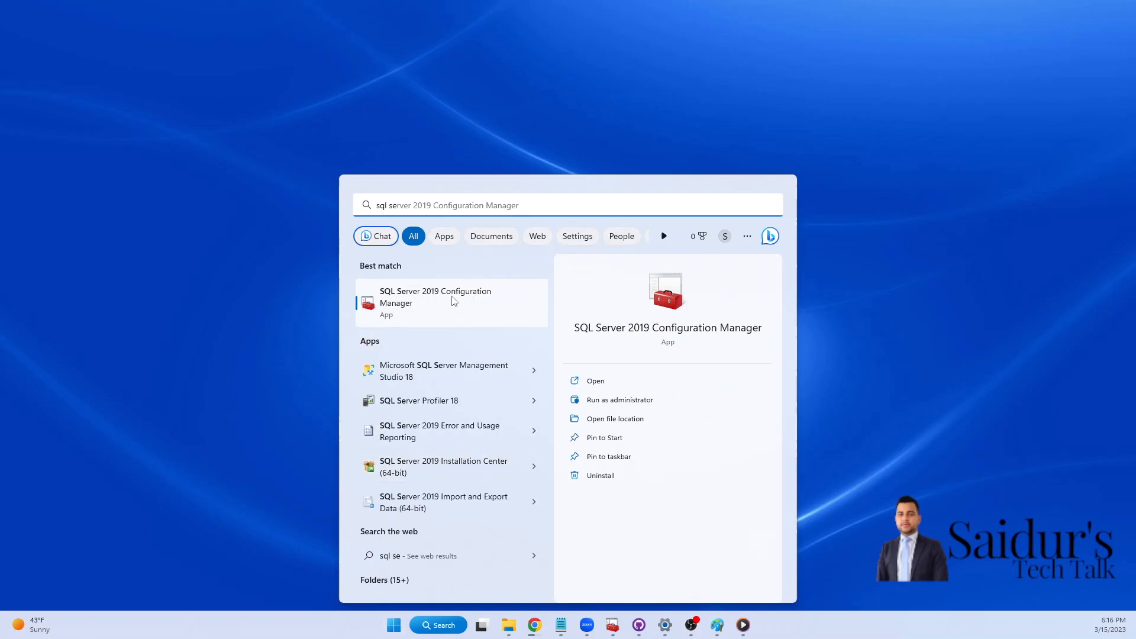
mouse_move(410, 321)
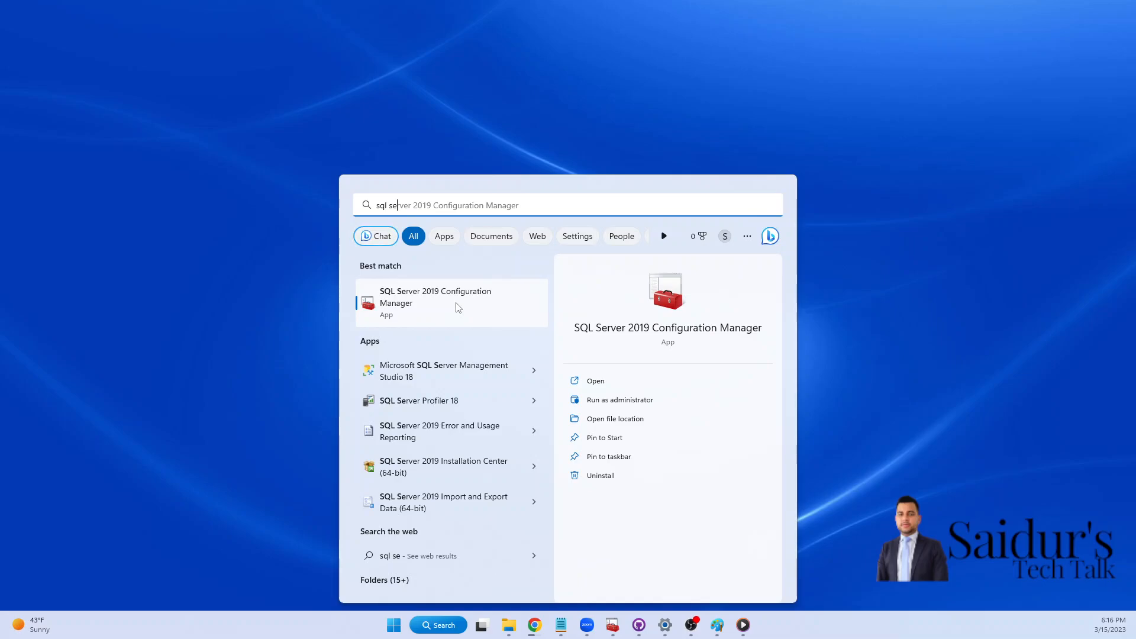
mouse_move(446, 317)
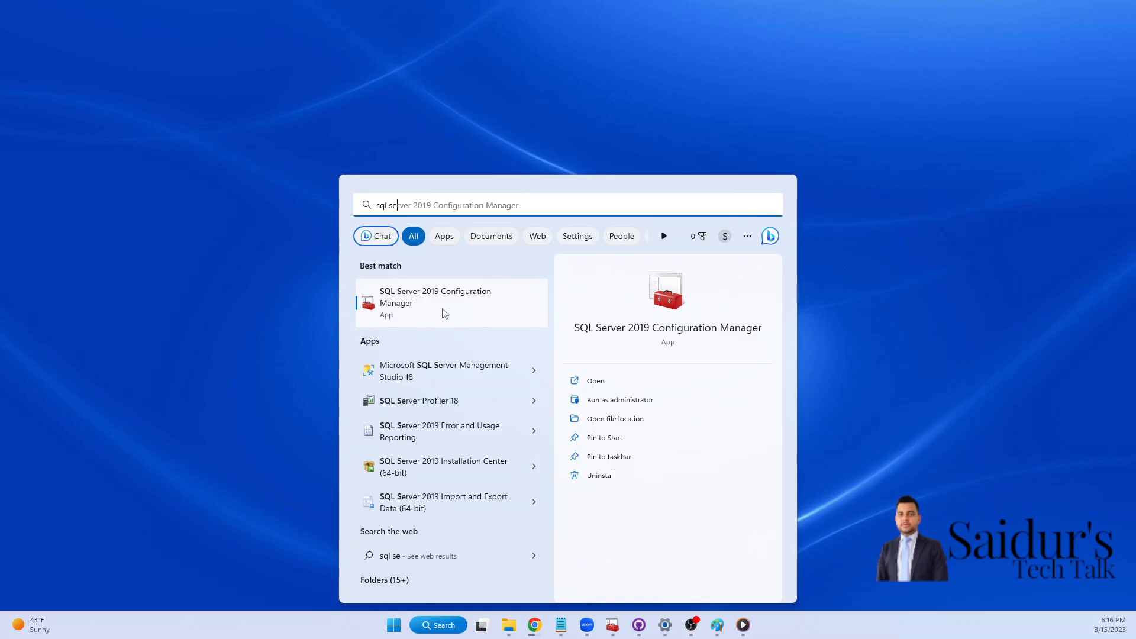
left_click(435, 297)
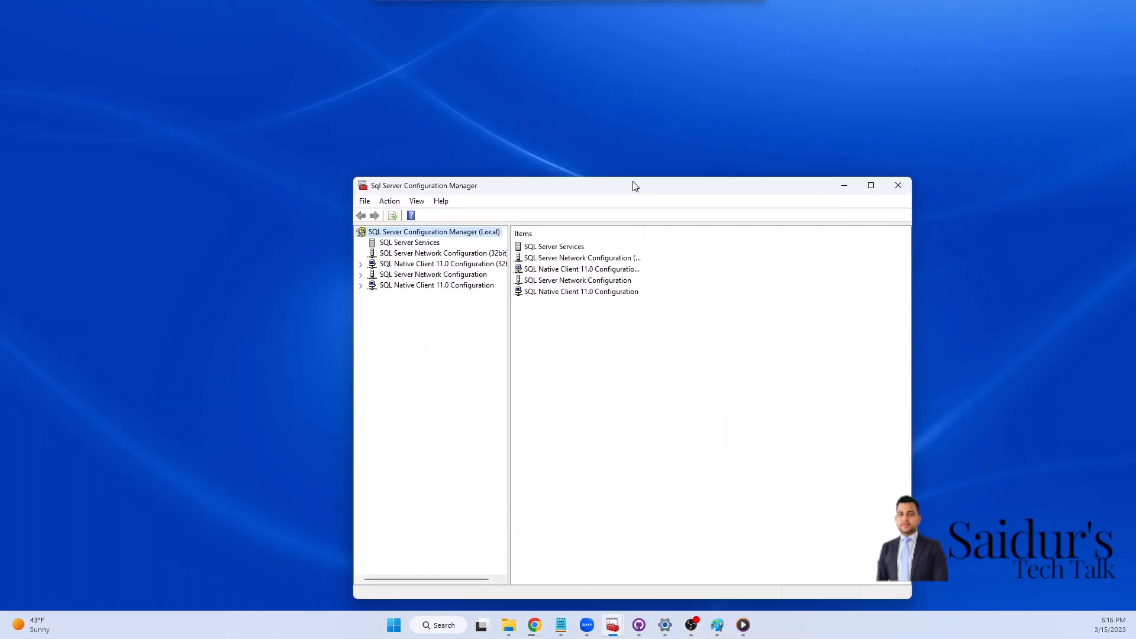
- Maximize Configuration Manager and list SQL Server, Agent and Browser services
double_click(634, 185)
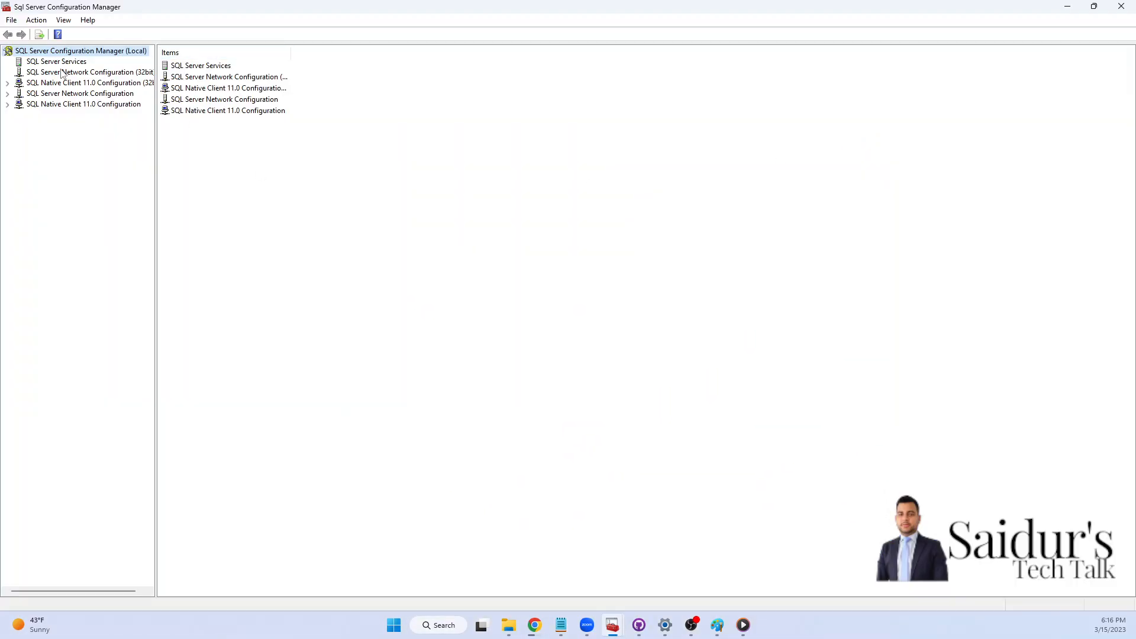
left_click(55, 61)
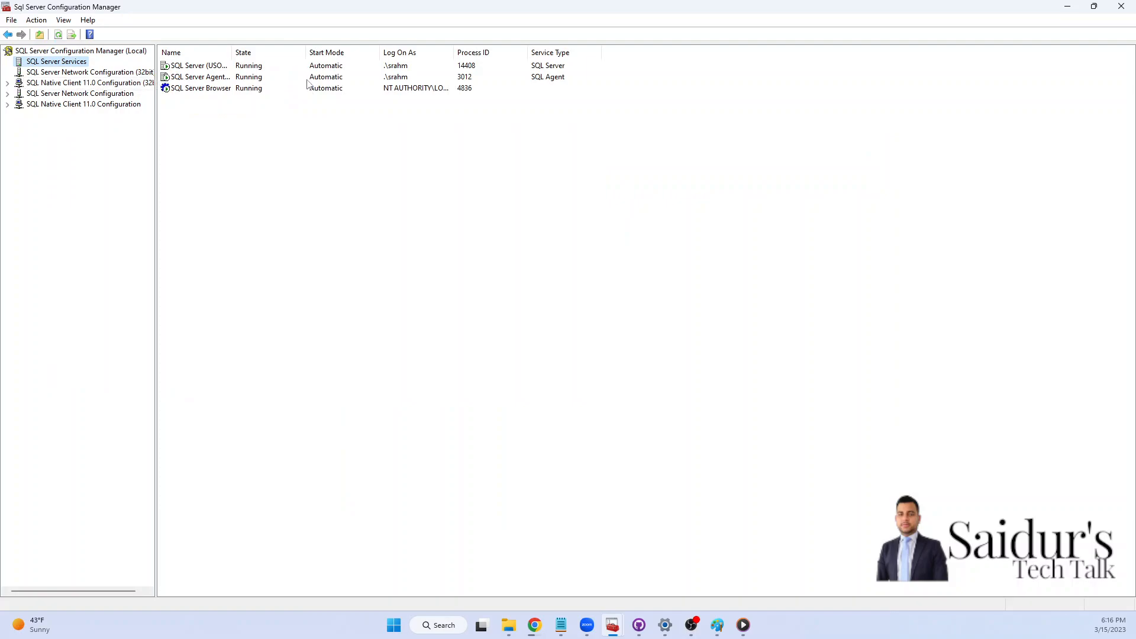
mouse_move(549, 229)
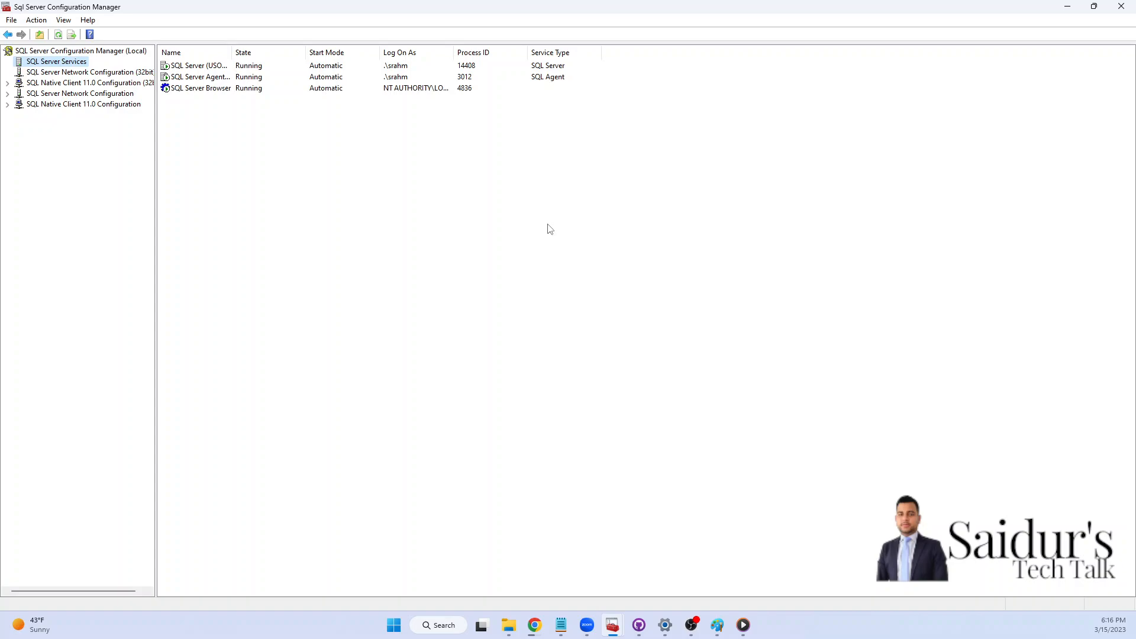
mouse_move(559, 246)
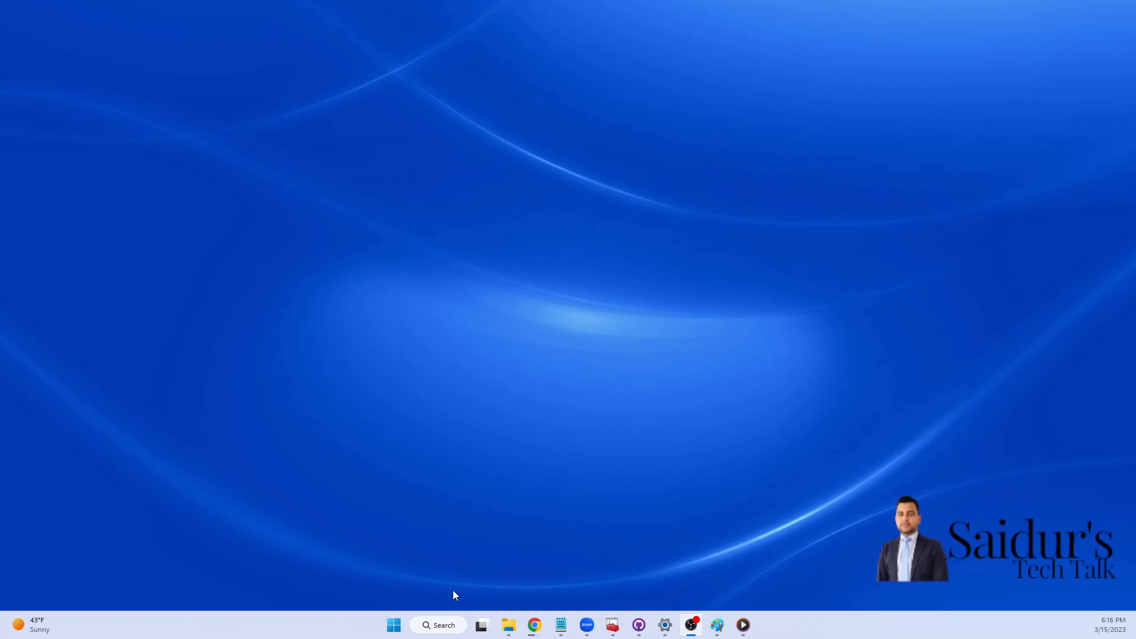
- Search Windows for 'computer Management' and launch Computer Management
left_click(439, 625)
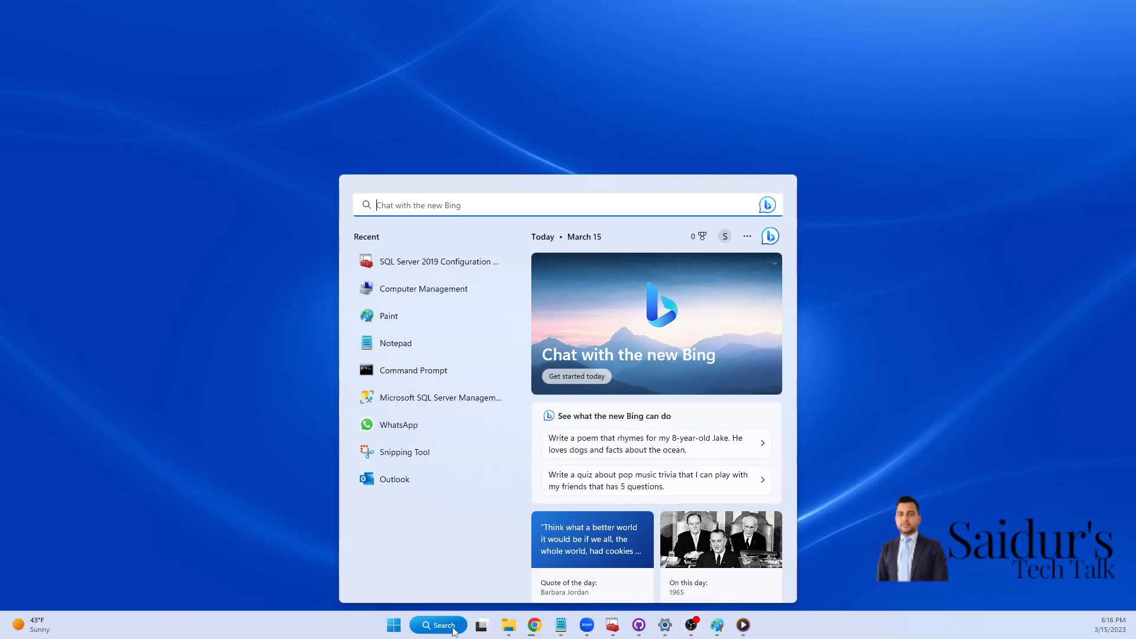
type("computer Management")
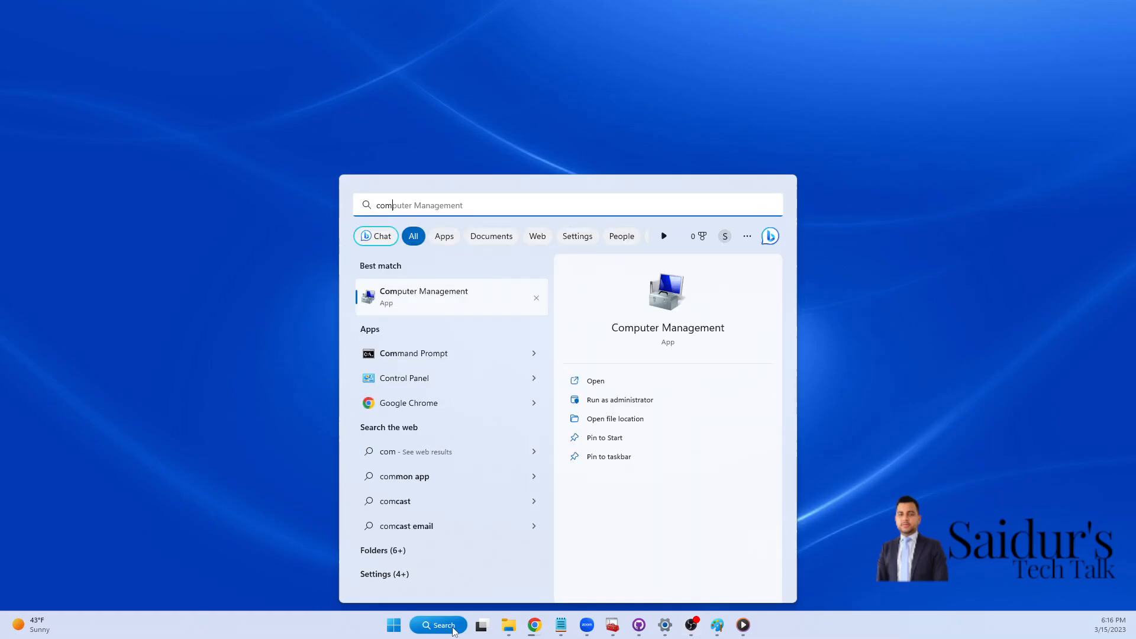
left_click(438, 625)
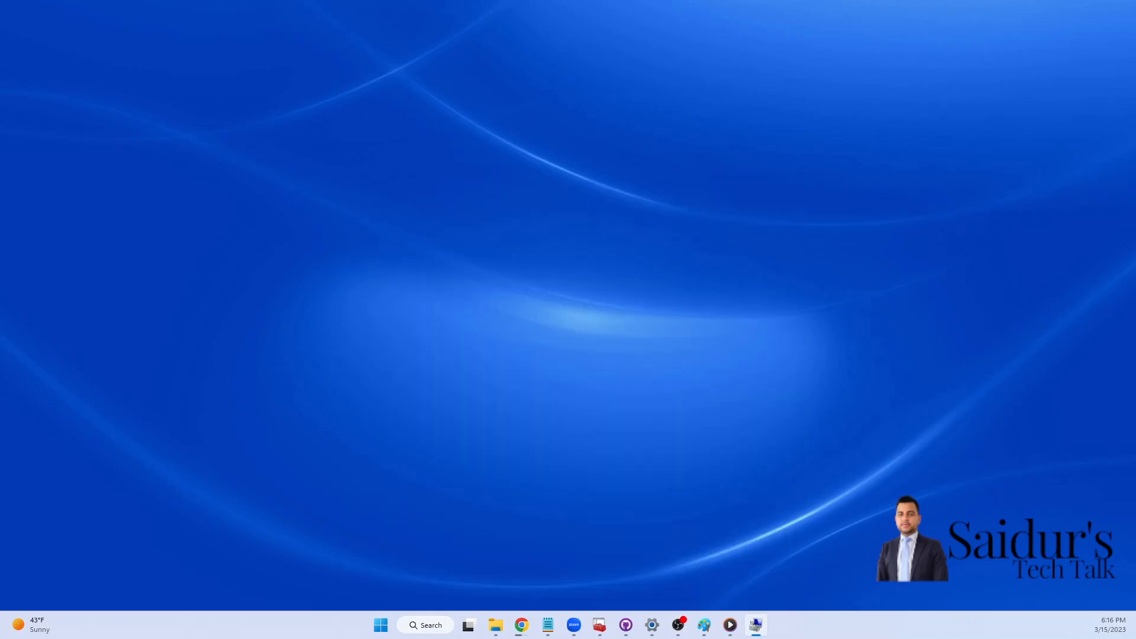
- Expand Services and Applications, then expand SQL Server Configuration Manager in the tree
left_click(755, 625)
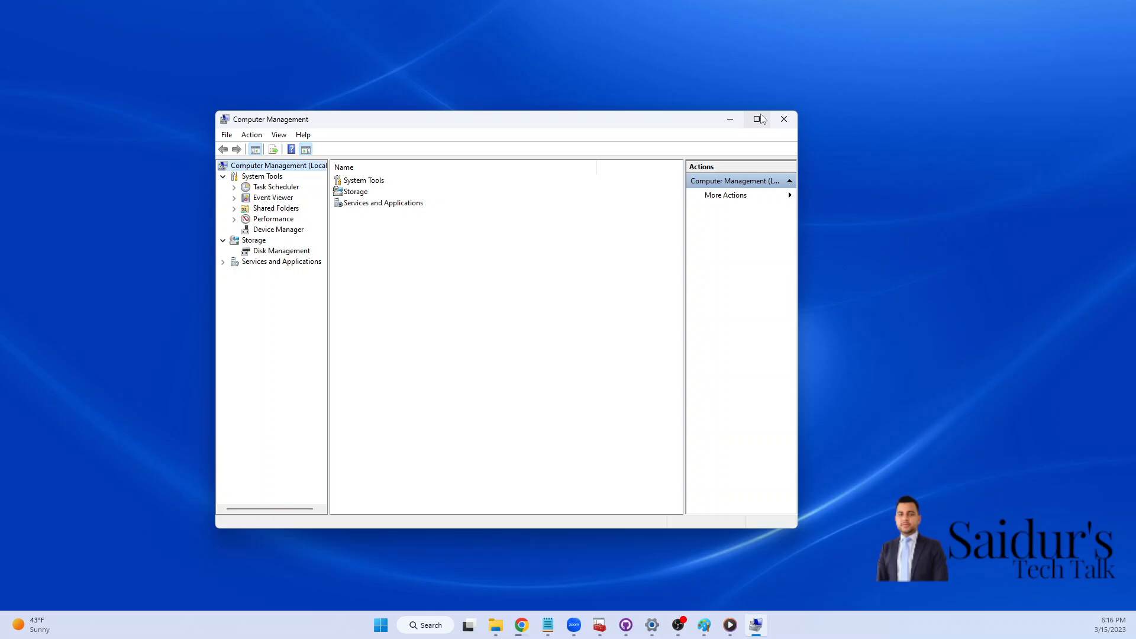
left_click(281, 262)
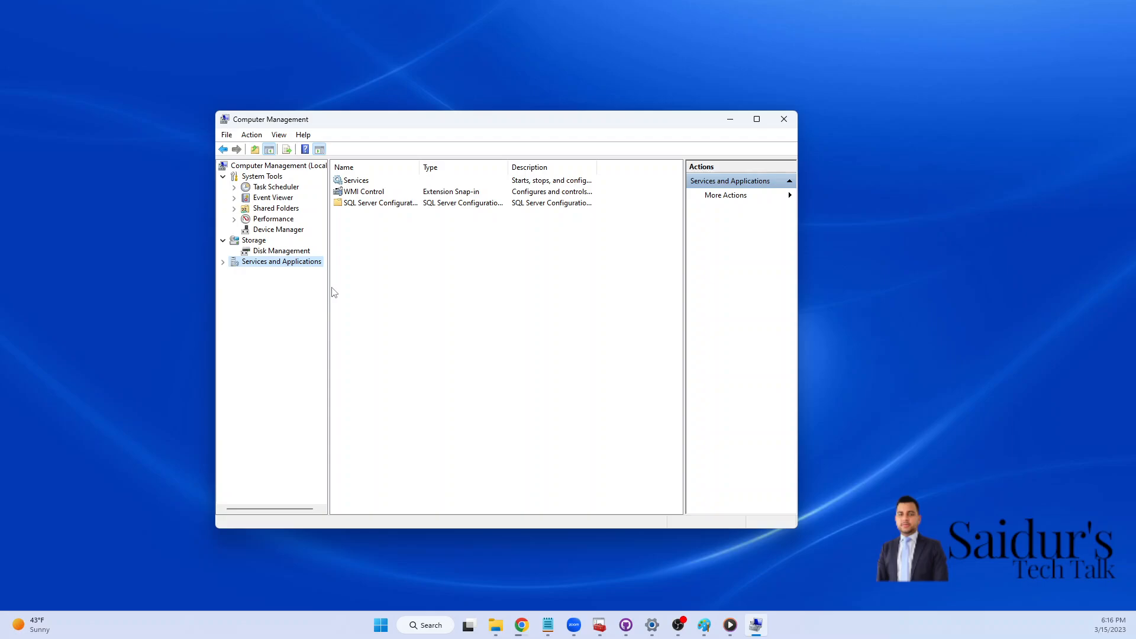
left_click(223, 261)
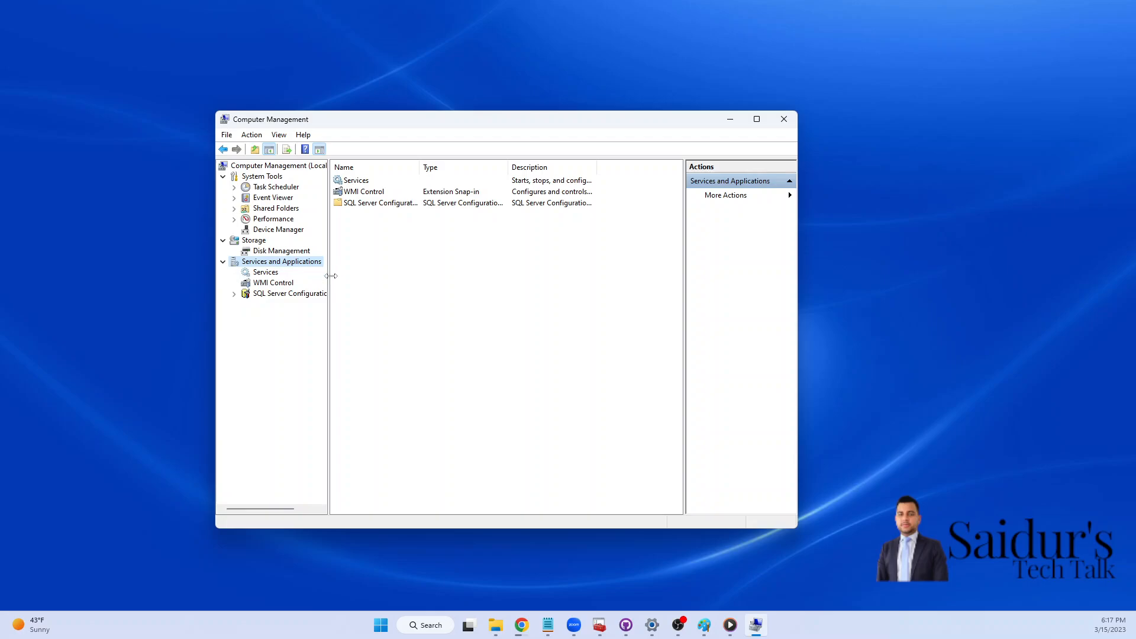
left_click(307, 293)
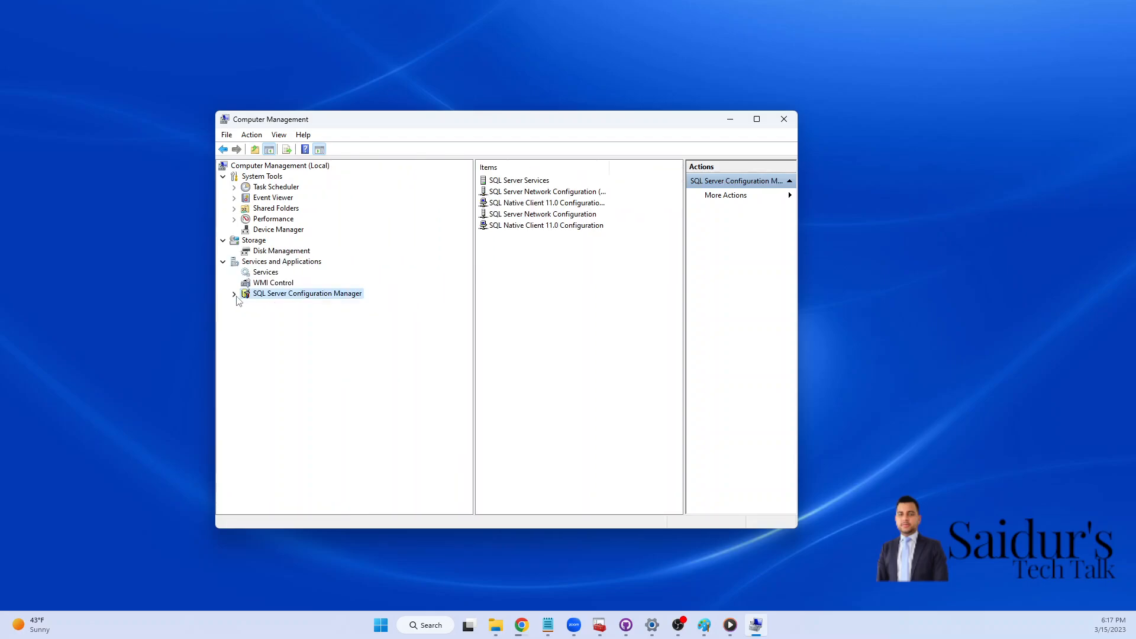
left_click(234, 293)
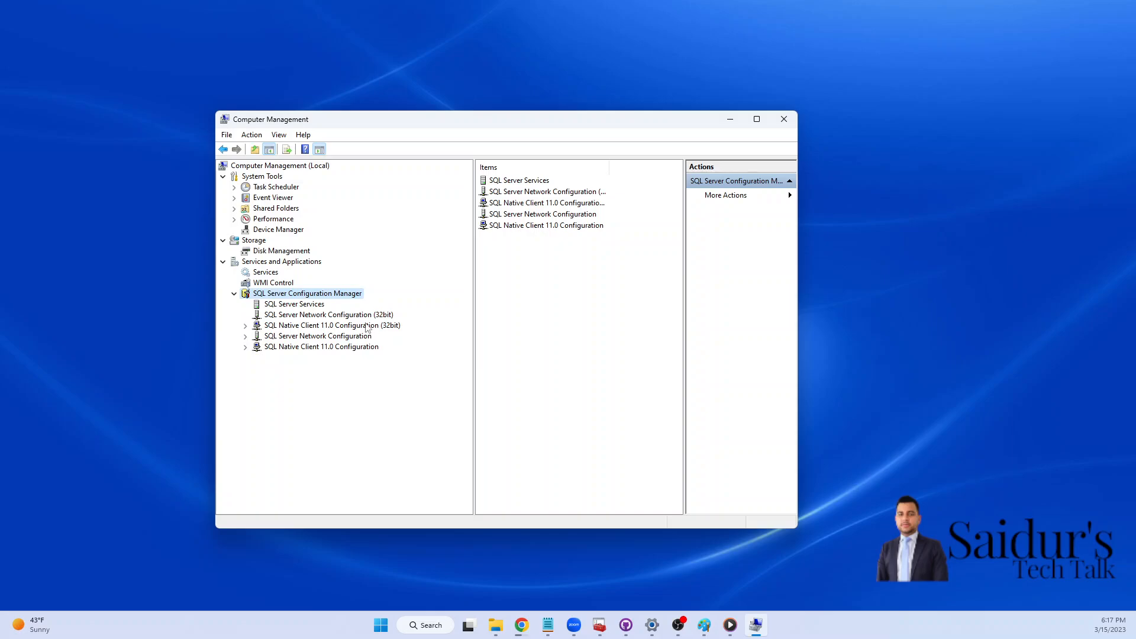
mouse_move(598, 625)
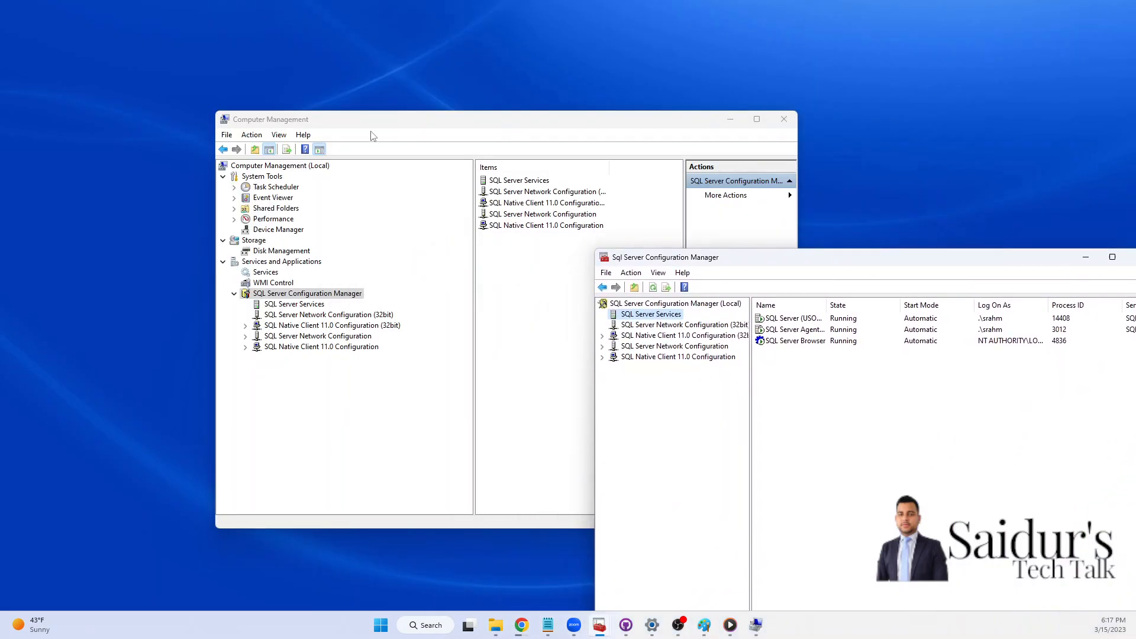
- Move Computer Management left and show its SQL Server Services list
left_click_drag(369, 119, 199, 141)
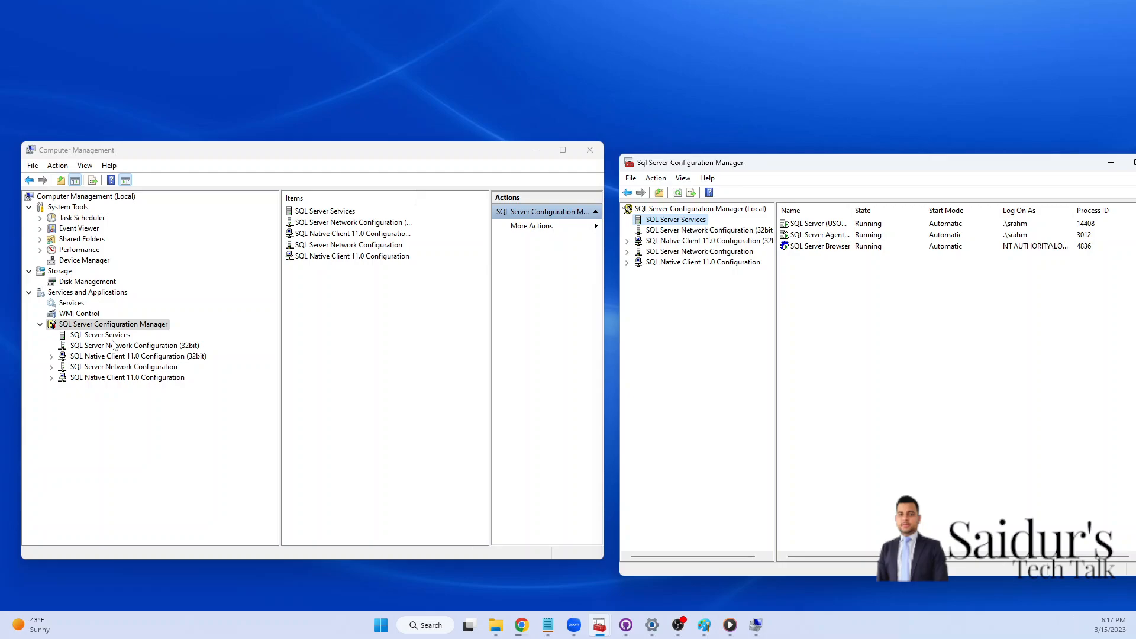
left_click(100, 335)
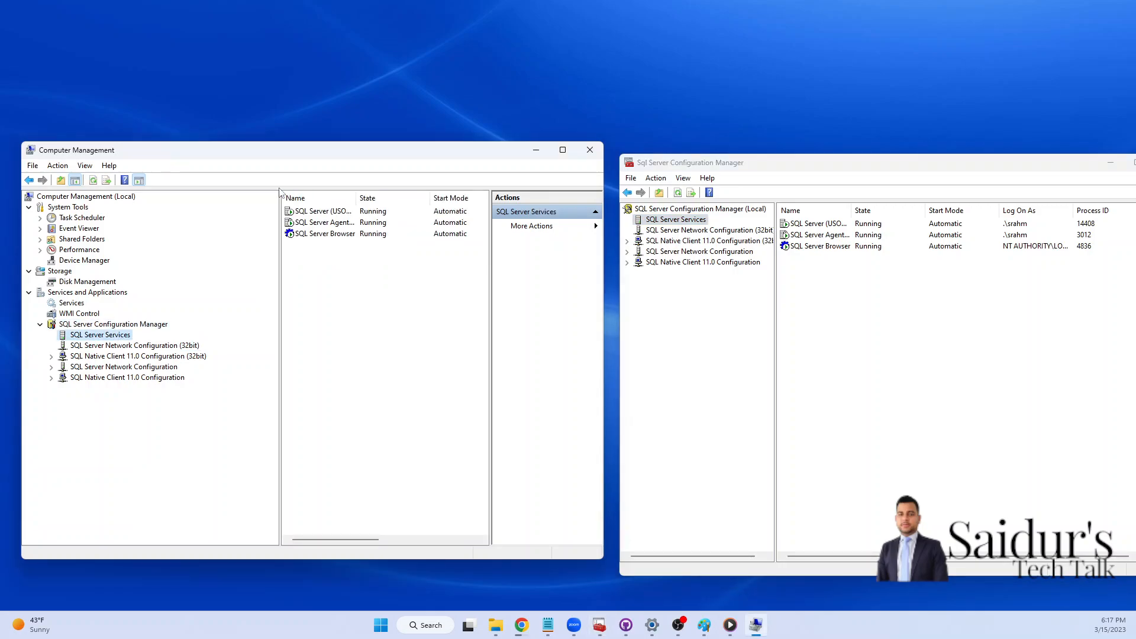
mouse_move(249, 302)
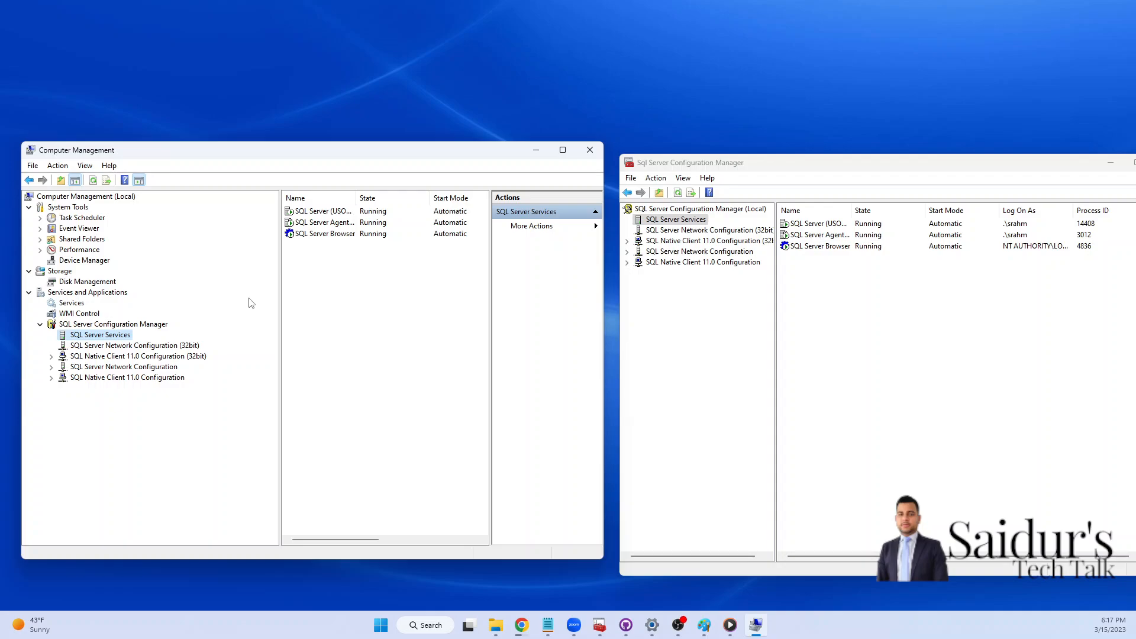